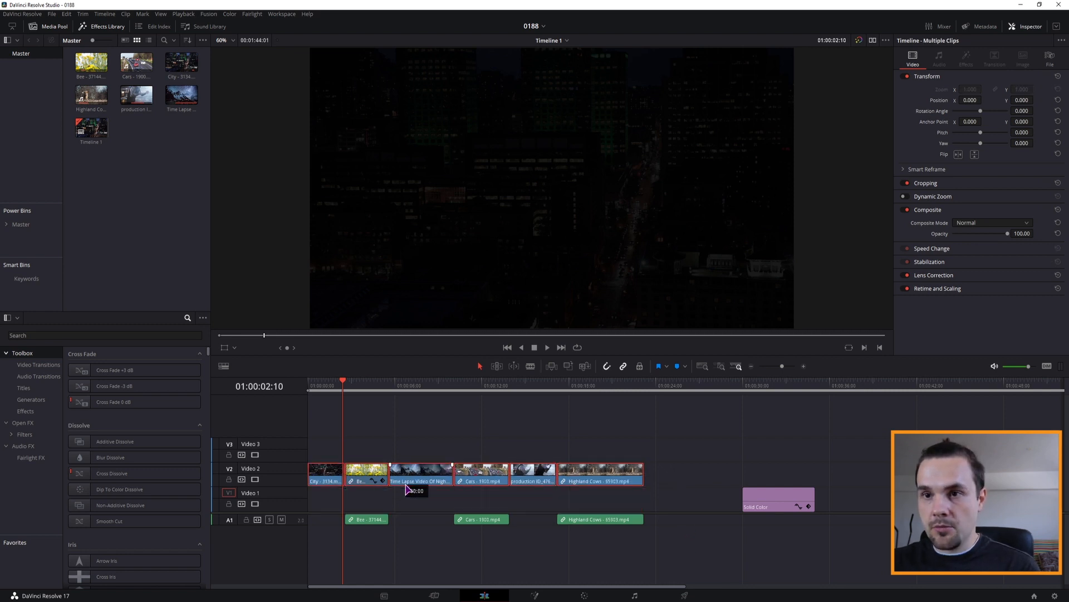
# Add a Solid Color generator set to pink at the timeline start on Video 1
pyautogui.click(102, 335)
pyautogui.write('soli')
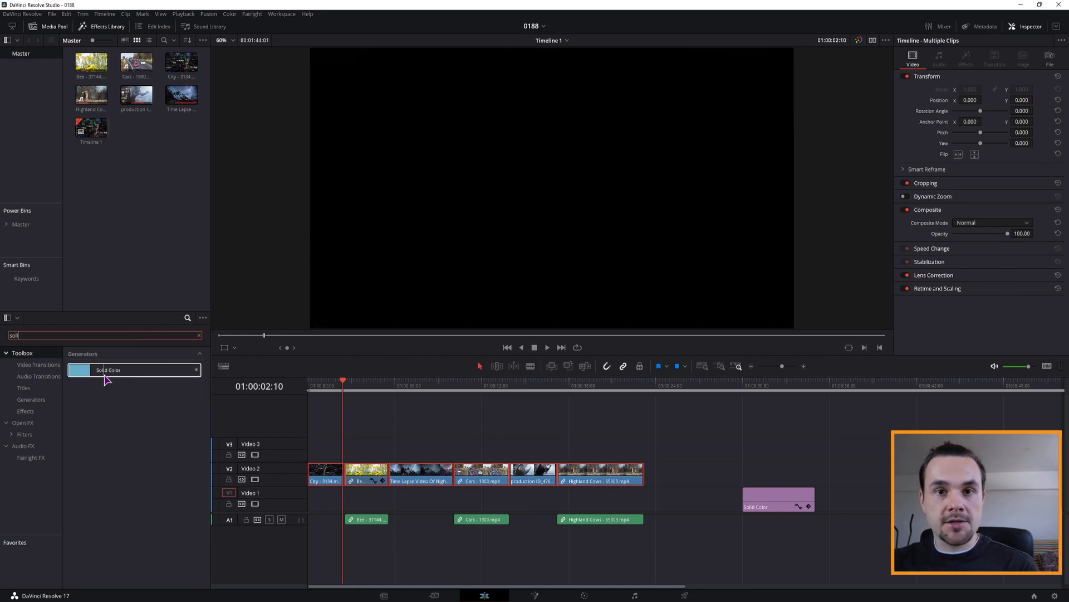
pyautogui.click(767, 506)
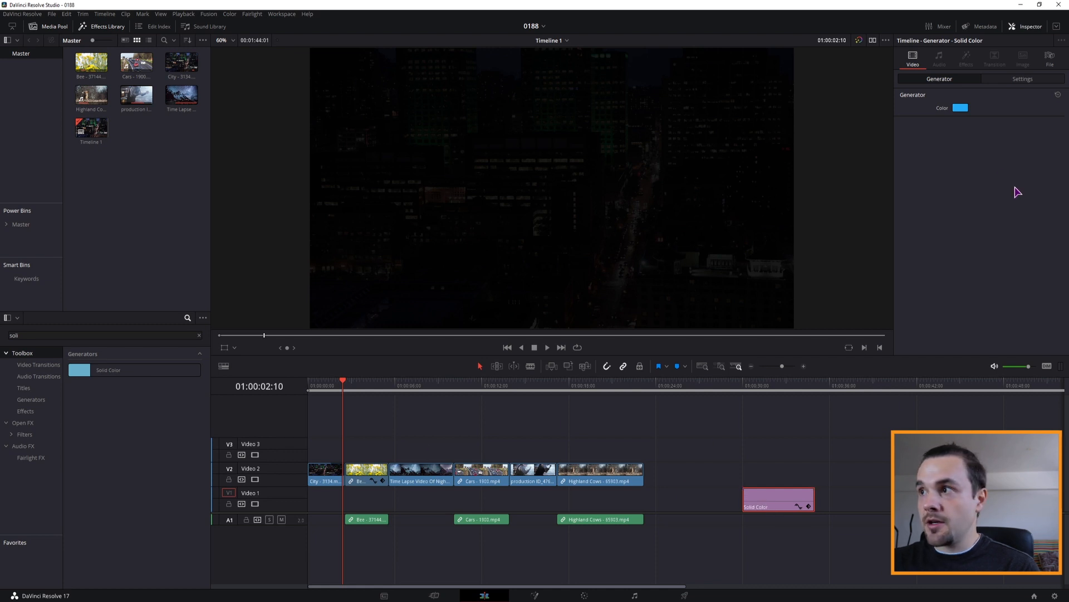
pyautogui.click(959, 108)
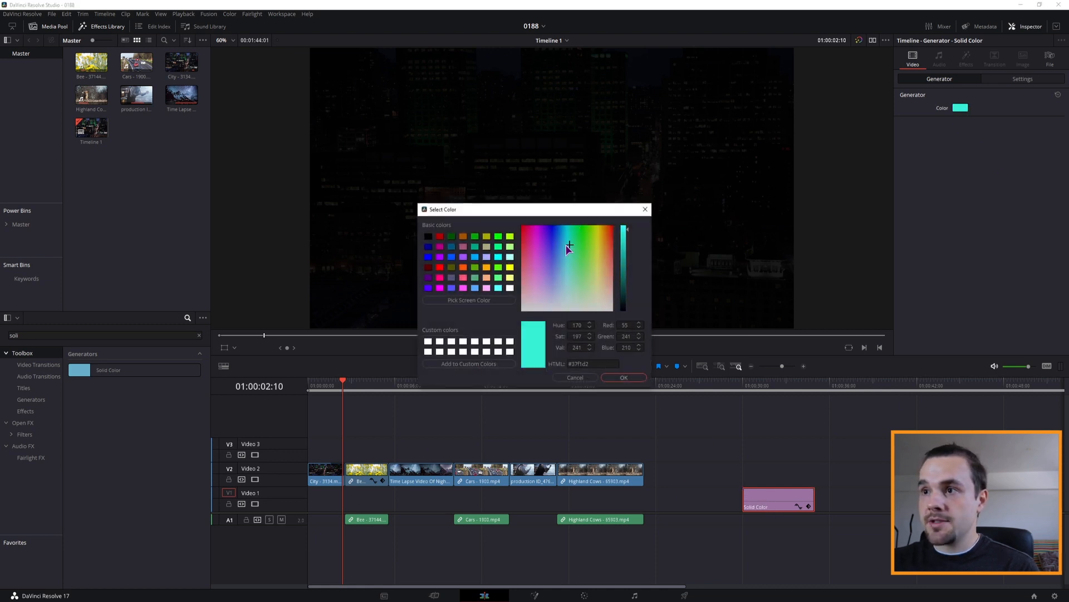
pyautogui.click(621, 378)
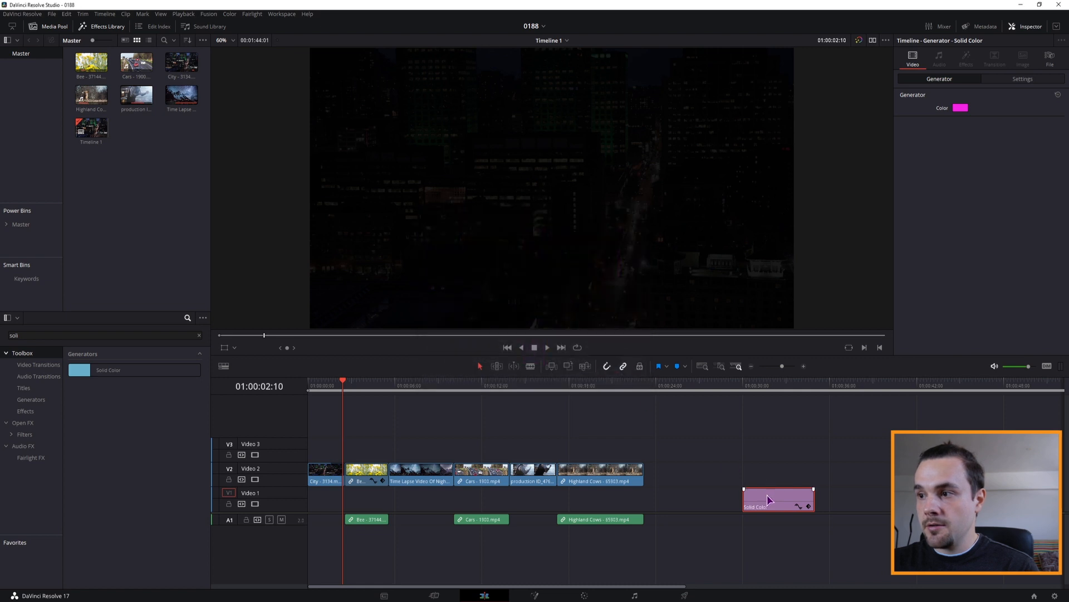
pyautogui.moveTo(777, 498); pyautogui.dragTo(344, 498)
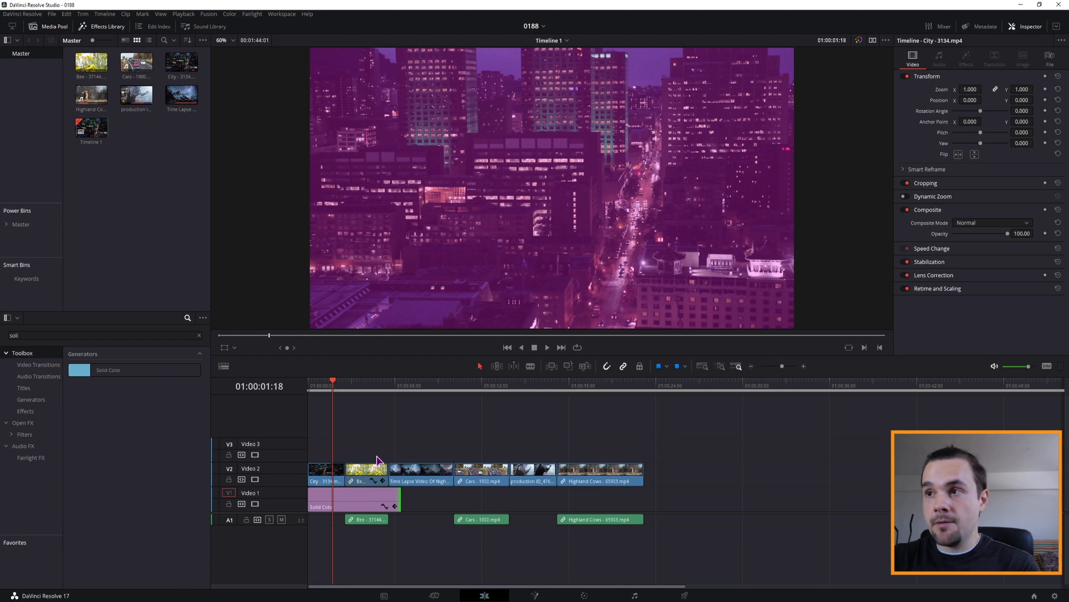
# Move the Cars clip's audio onto a new A2 track
pyautogui.click(546, 348)
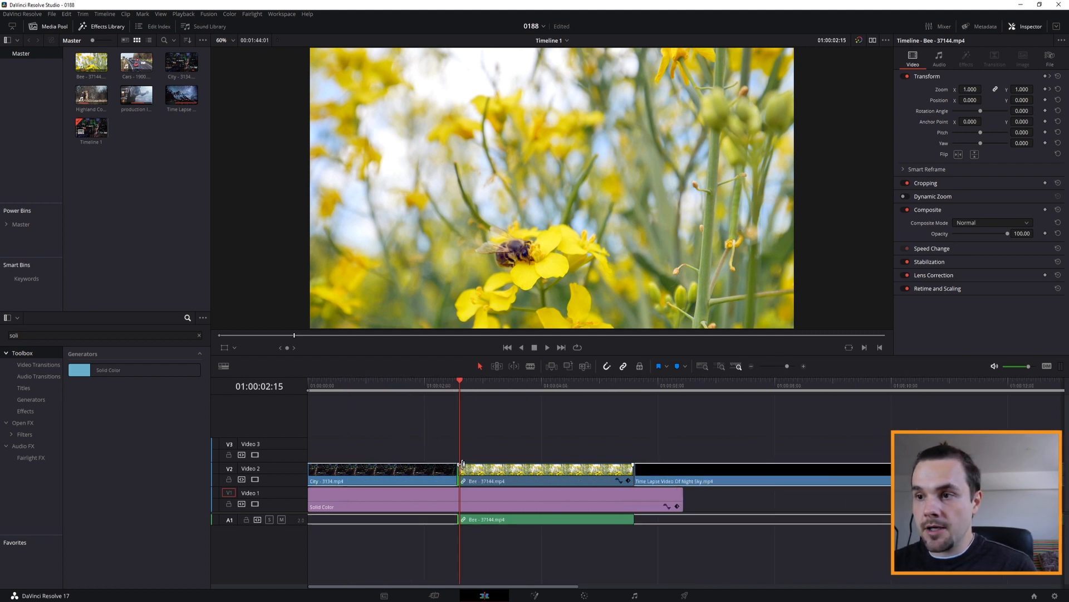
pyautogui.moveTo(463, 469); pyautogui.dragTo(527, 469)
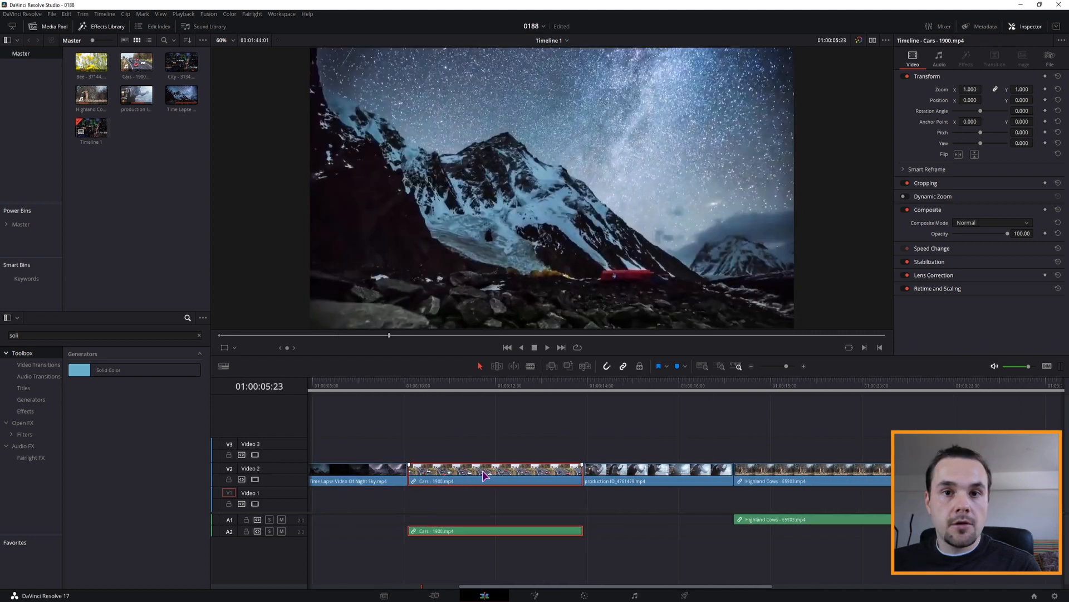
# Move the Cars clip down to V1 so it overlaps the end of the Time Lapse clip
pyautogui.moveTo(495, 473); pyautogui.dragTo(460, 498)
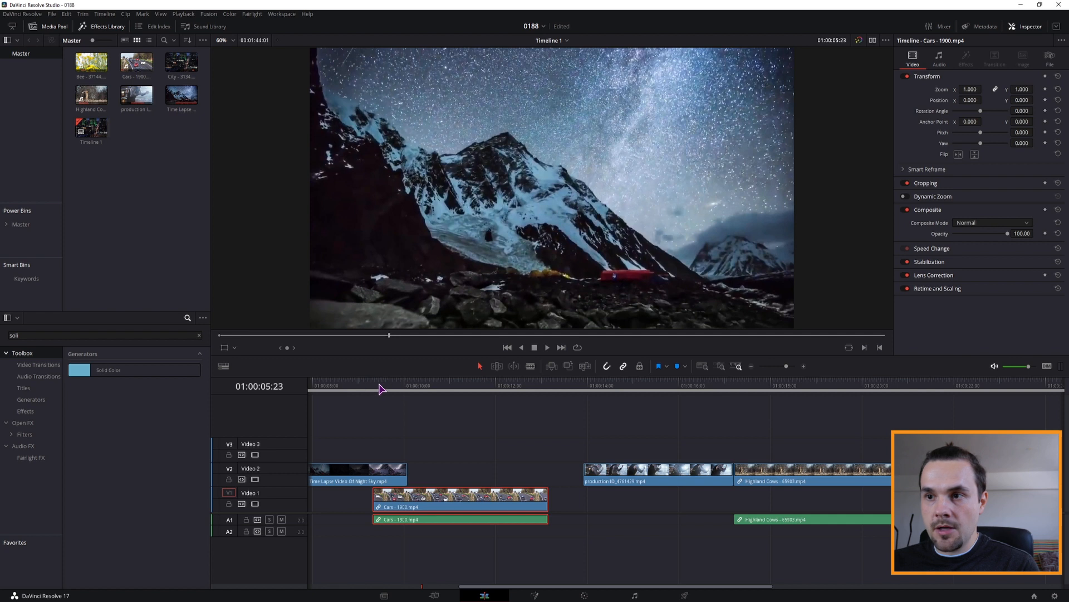
pyautogui.click(373, 386)
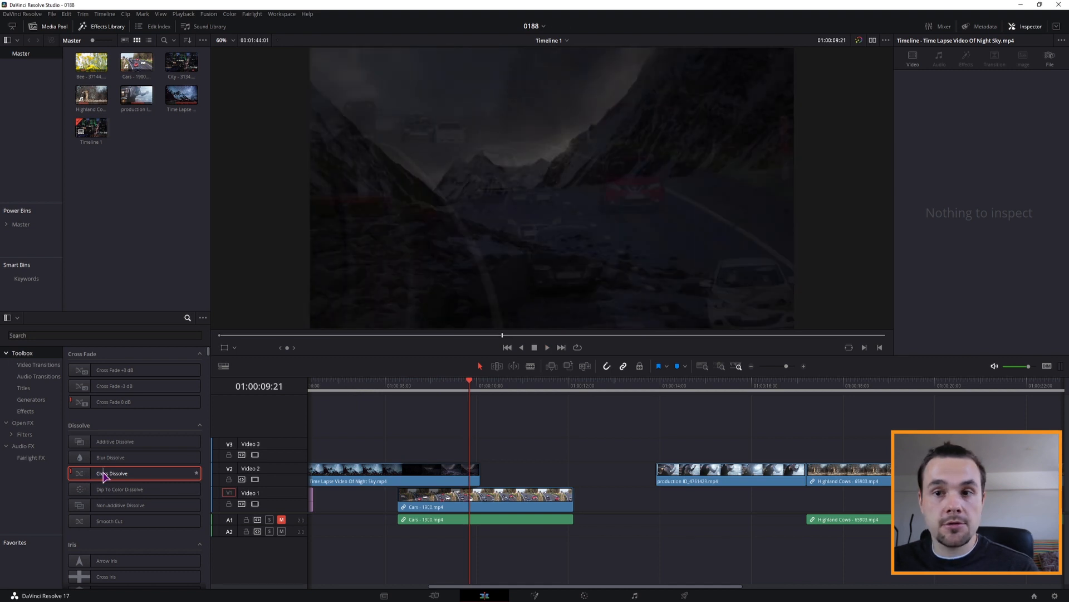
# Choose the Cross Dissolve transition in the Dissolve list
pyautogui.click(478, 498)
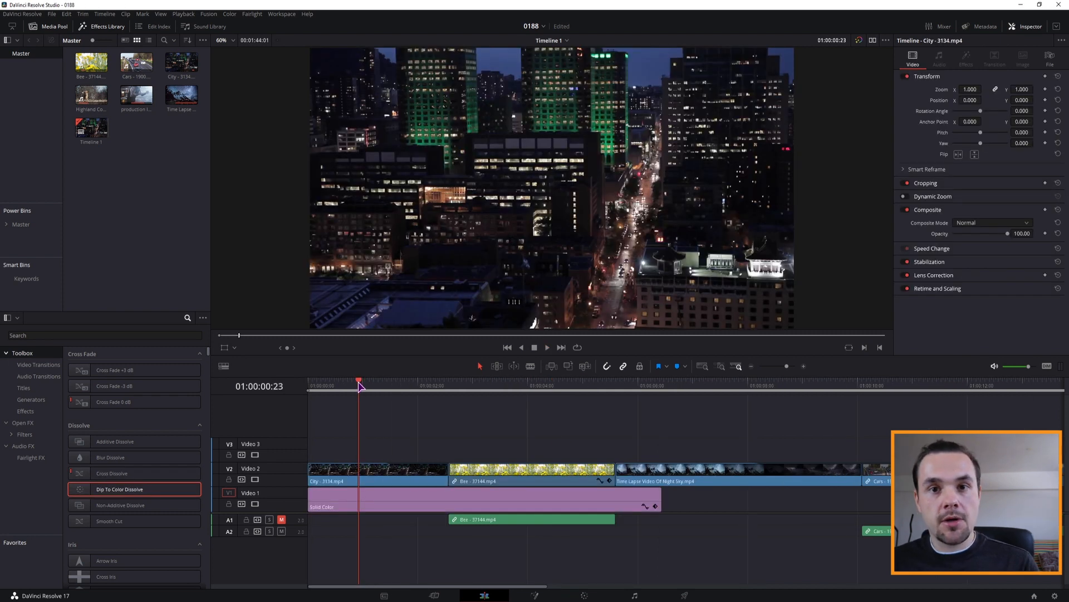
# Note the pink Solid Color's hex value, then bring up the Dip To Color Dissolve's colour window
pyautogui.click(549, 348)
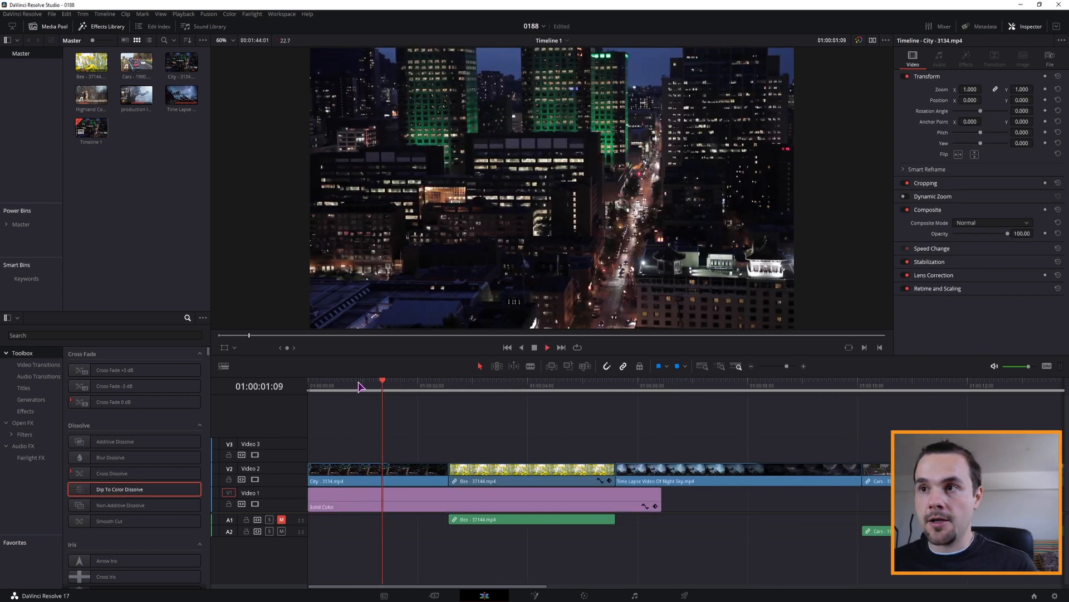
pyautogui.click(436, 385)
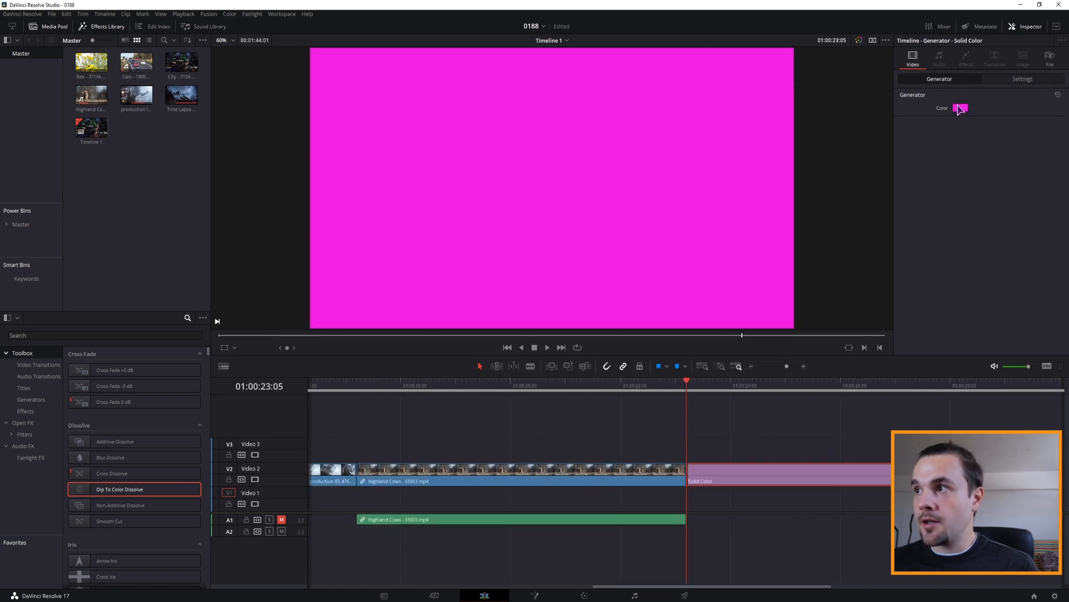
pyautogui.click(960, 108)
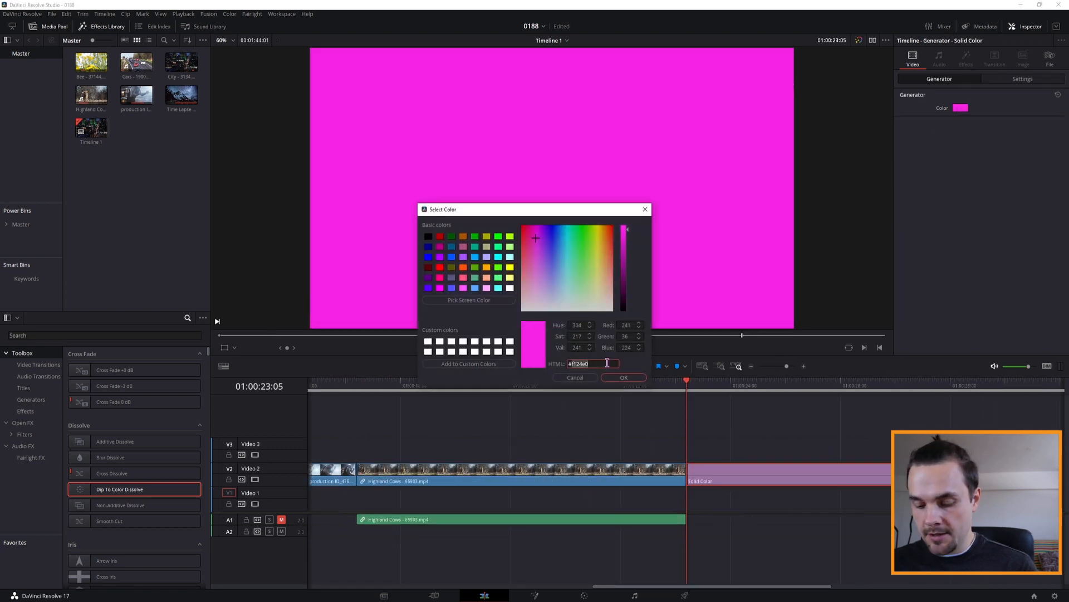
pyautogui.click(622, 378)
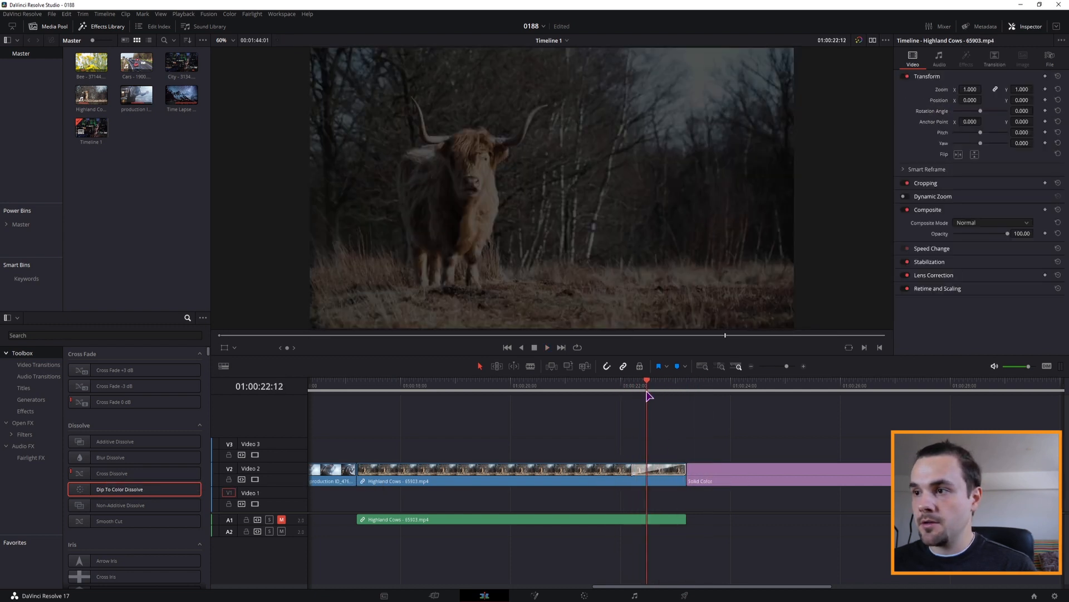
pyautogui.click(960, 190)
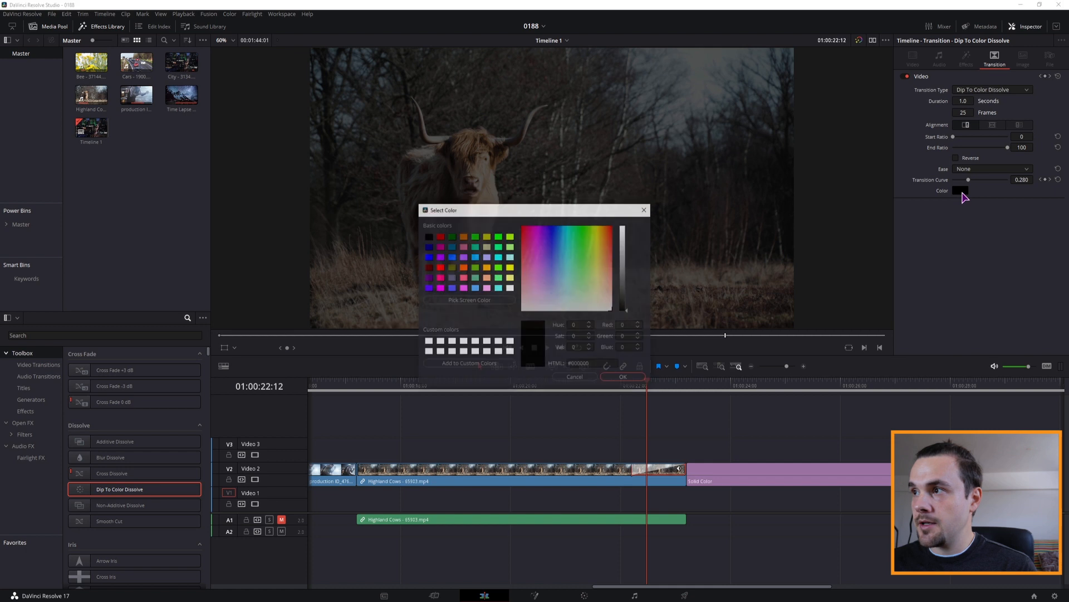